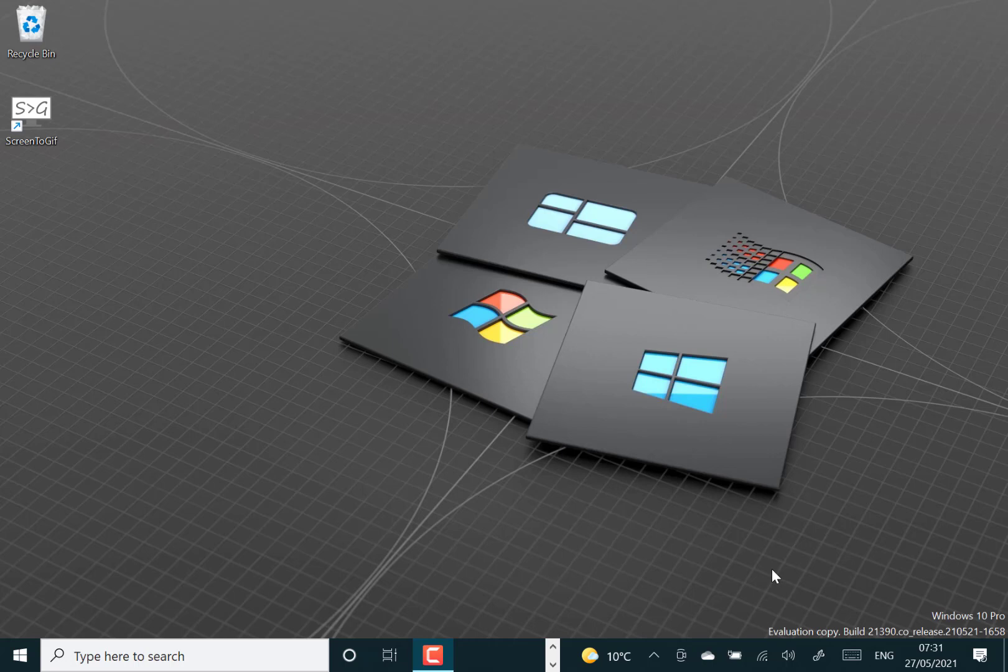
mouse_move(553, 647)
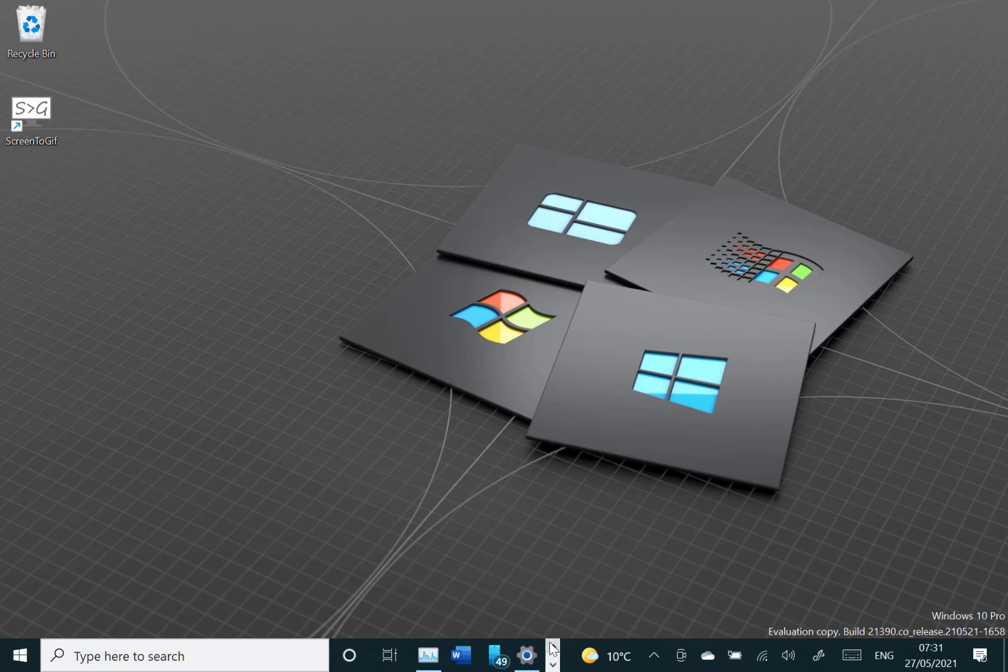
mouse_move(427, 656)
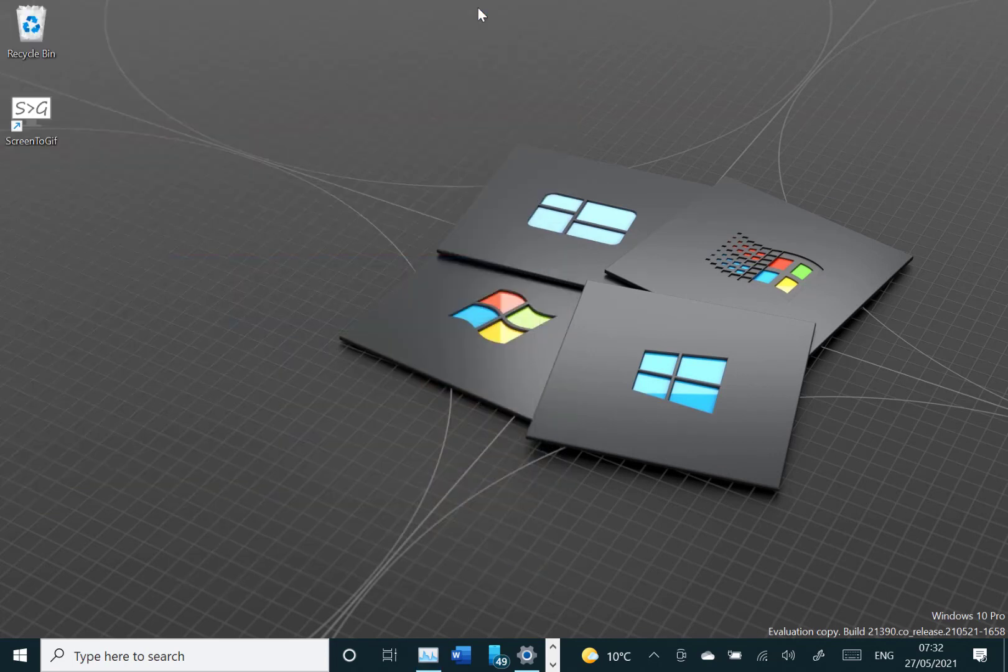
mouse_move(171, 656)
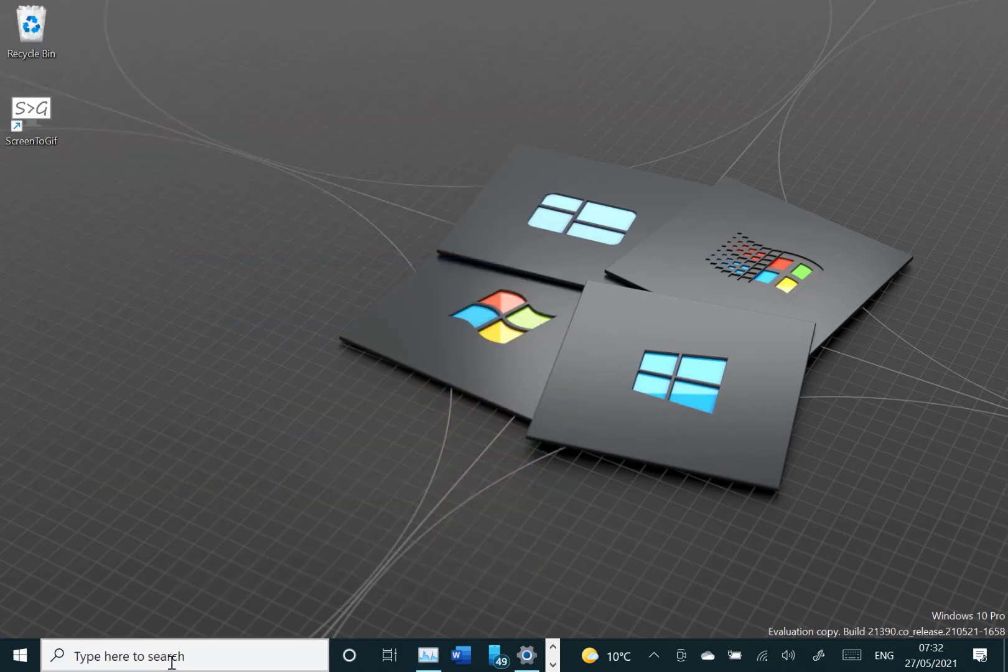
- Search for 'msi' so System Information, System Configuration and .msi installers are listed
click(183, 656)
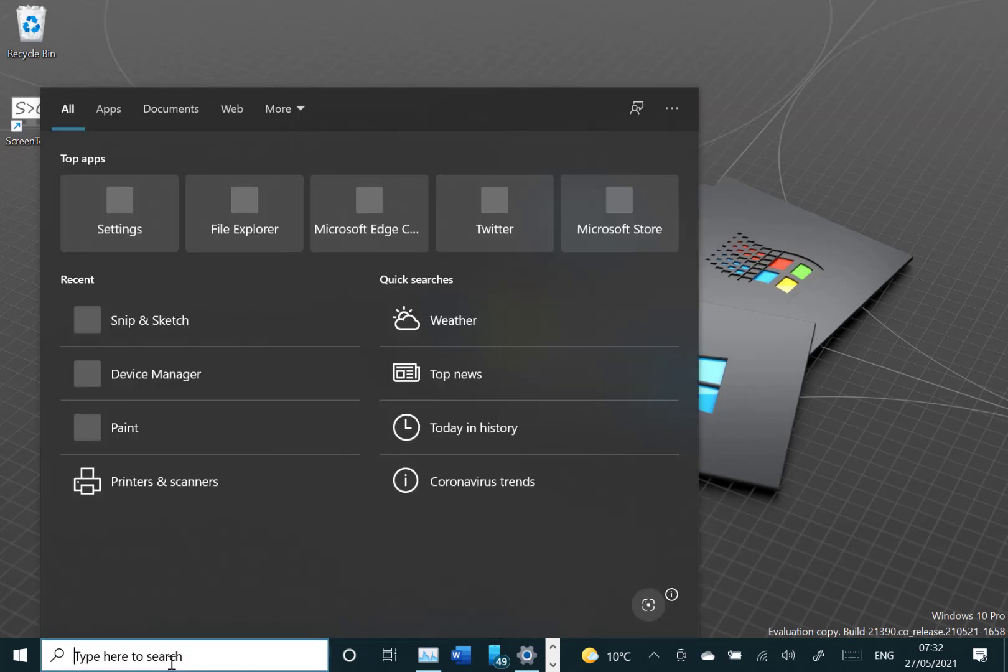
text(msi)
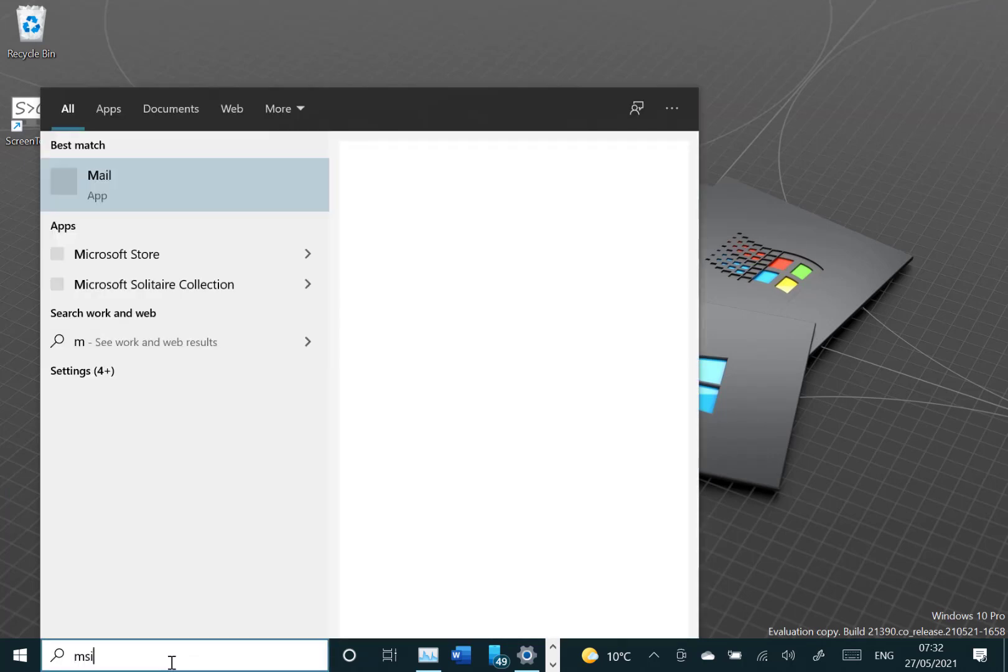
text(si)
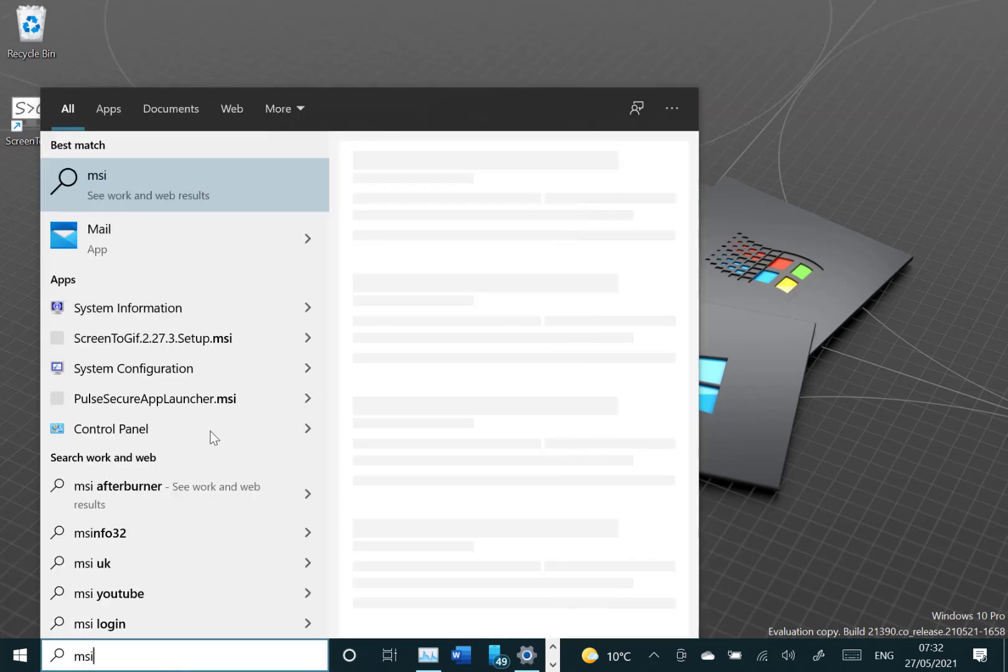
mouse_move(180, 593)
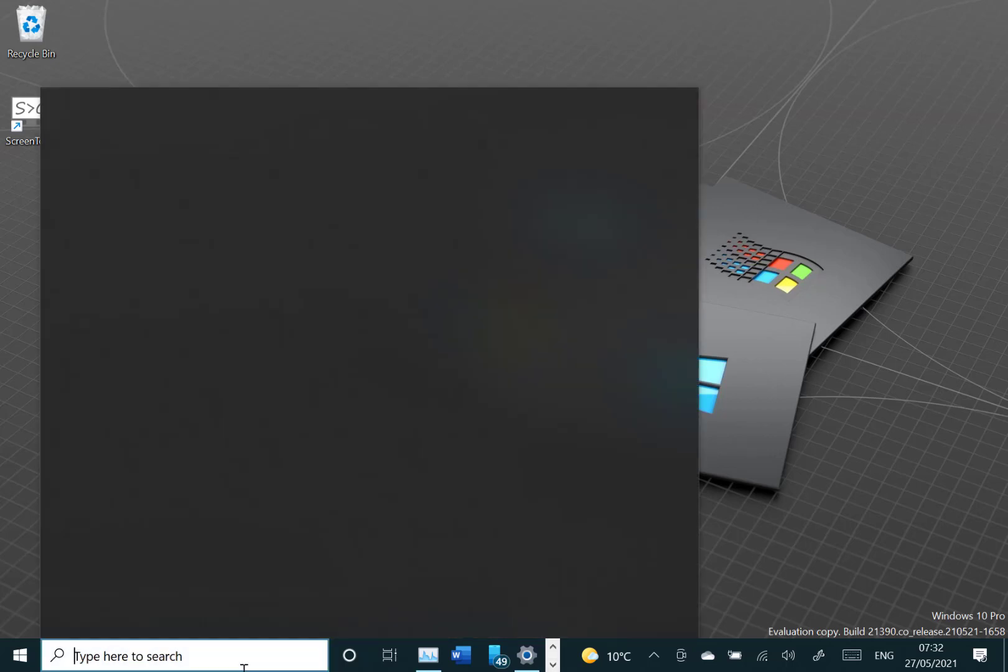
- Search for 'term' so Windows Terminal appears among the app results
click(184, 656)
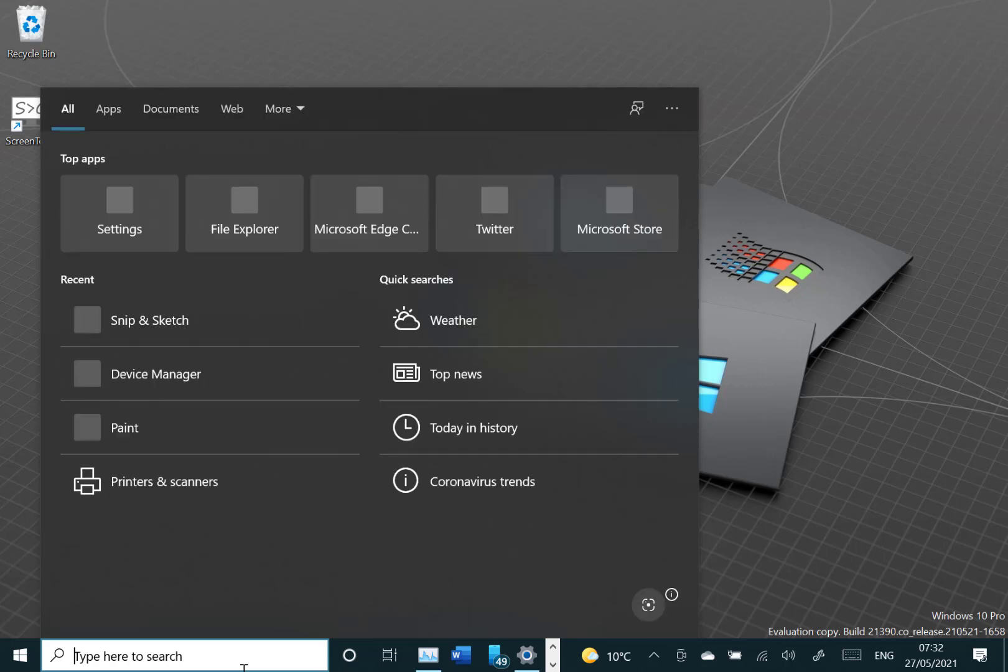
text(ter)
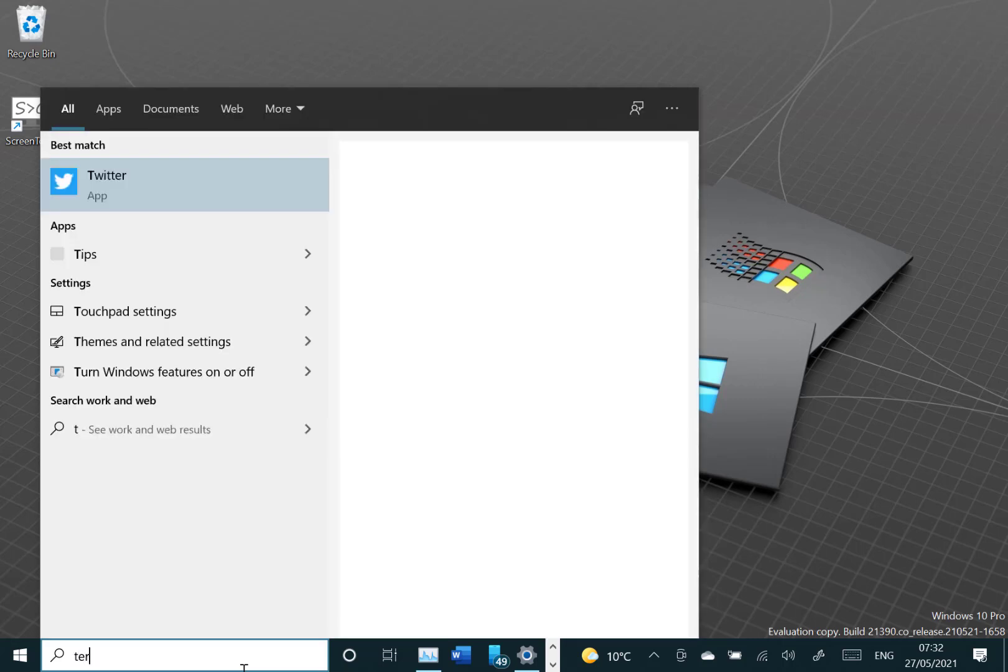
text(m)
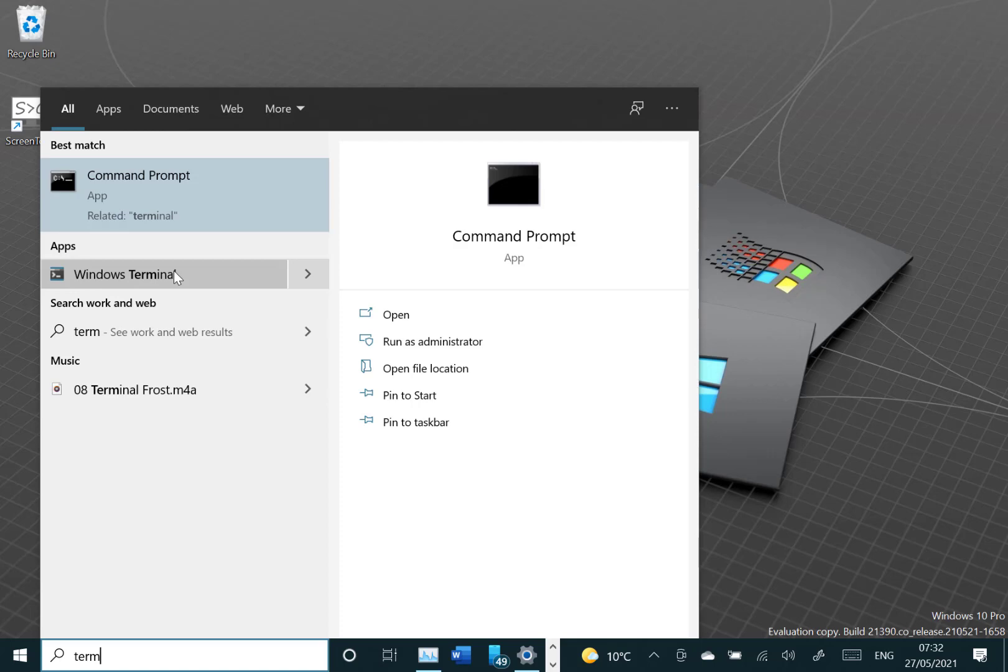
mouse_move(848, 244)
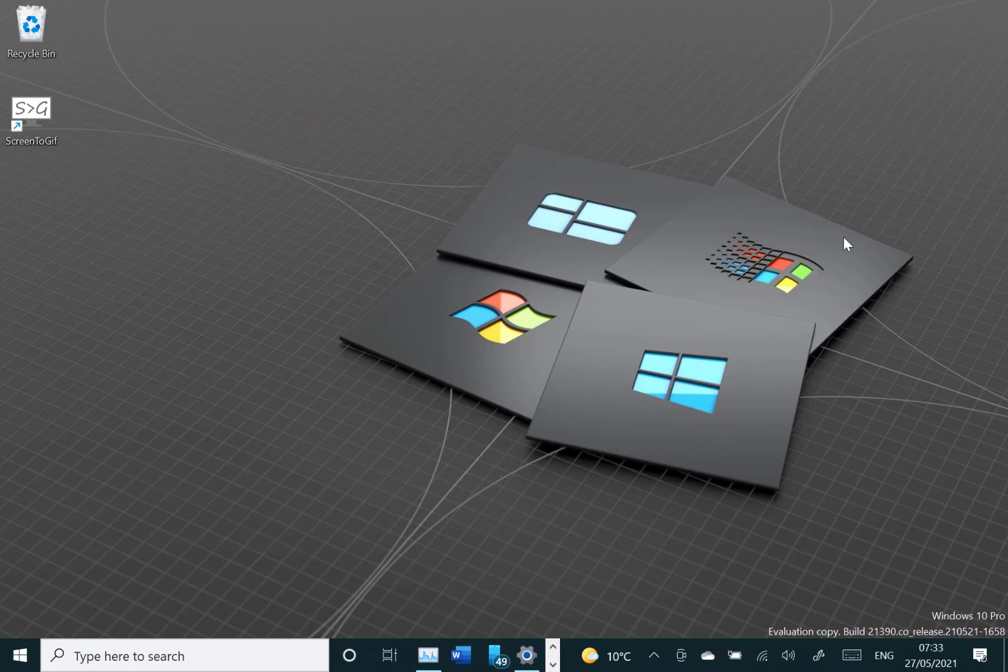
mouse_move(667, 291)
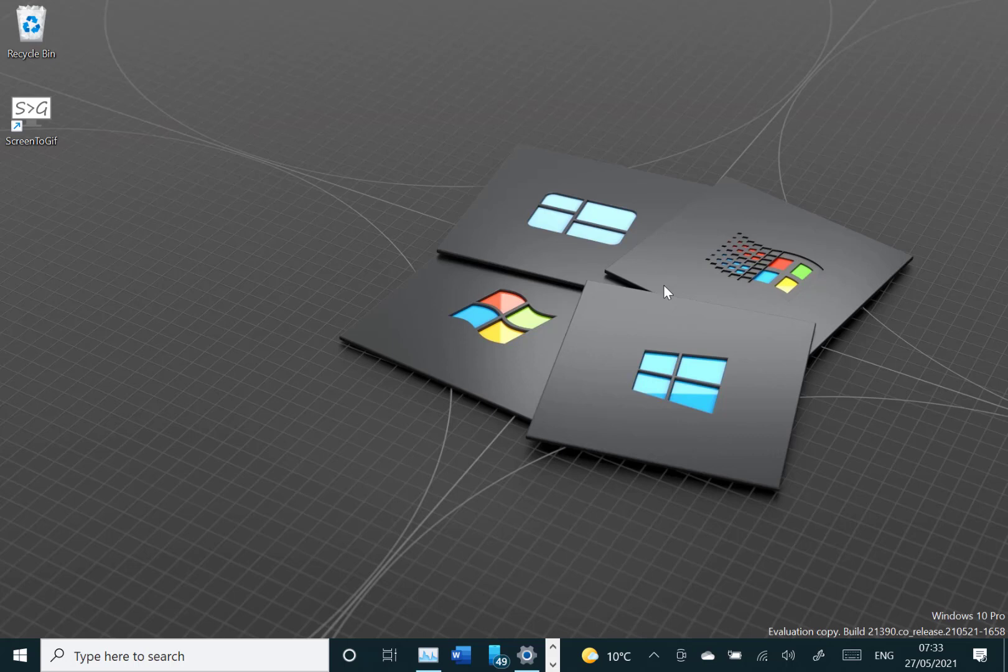
mouse_move(597, 662)
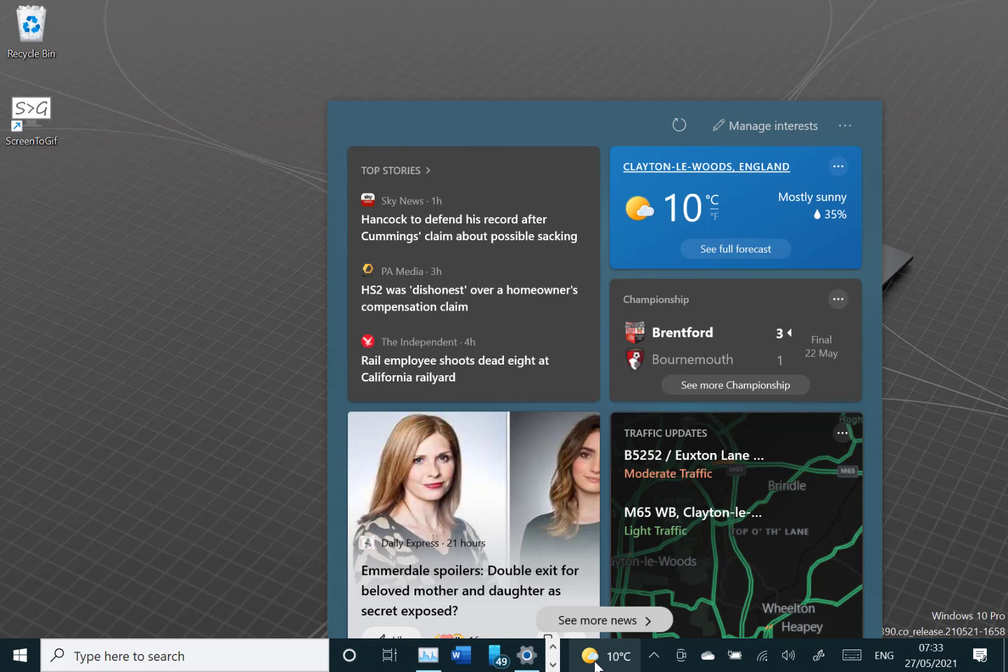
click(172, 416)
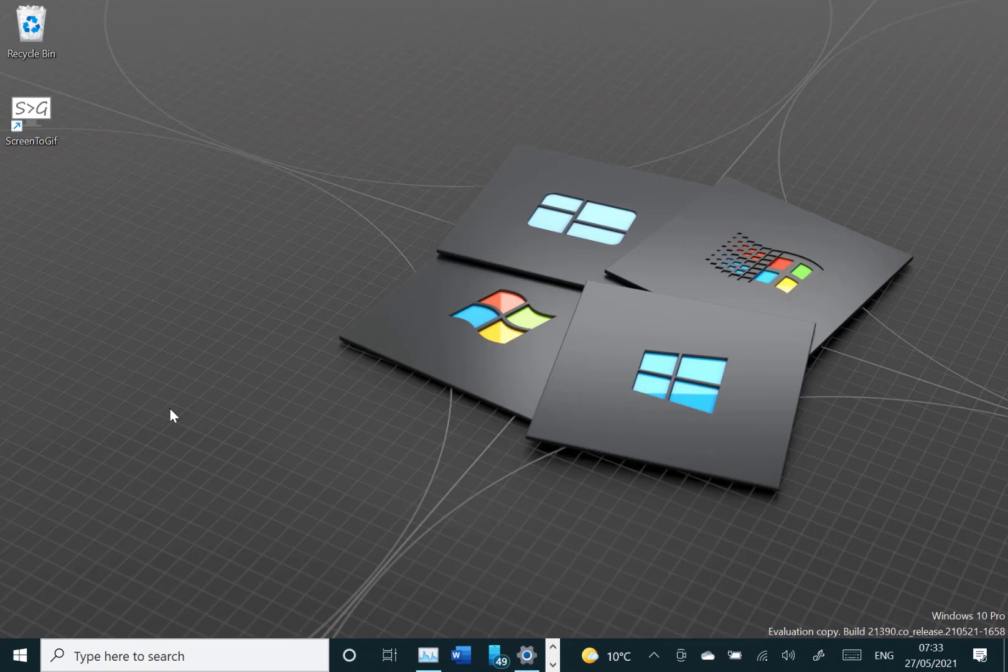
mouse_move(140, 553)
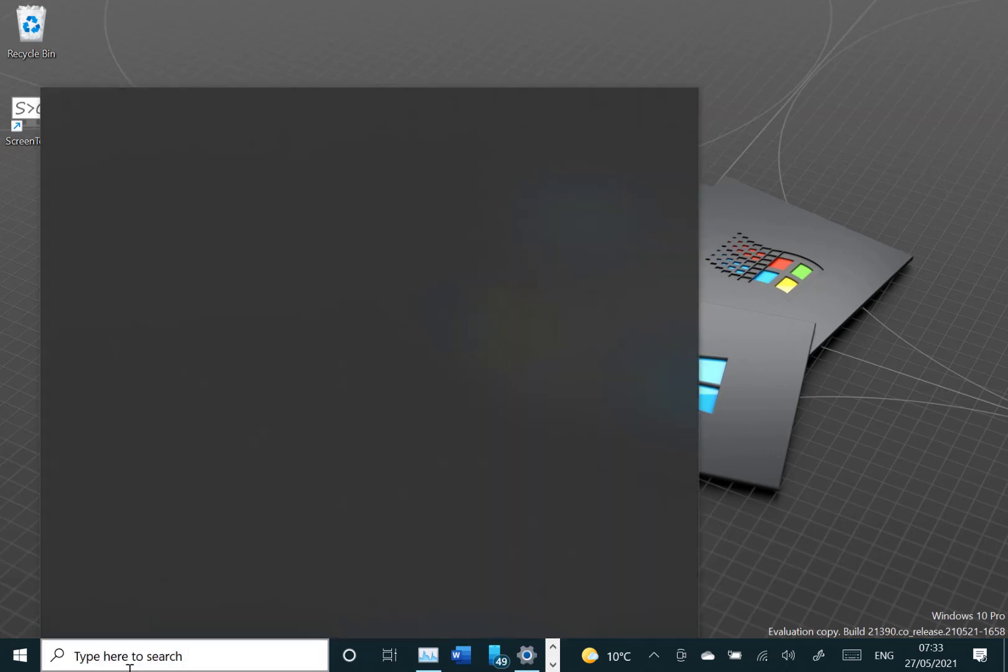
text(s)
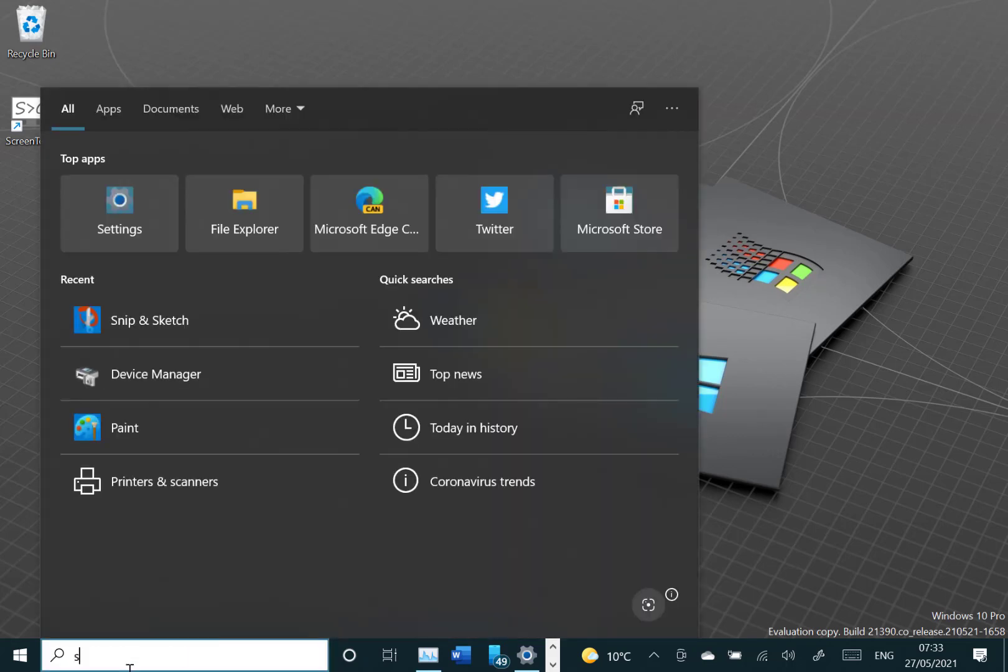
text(n)
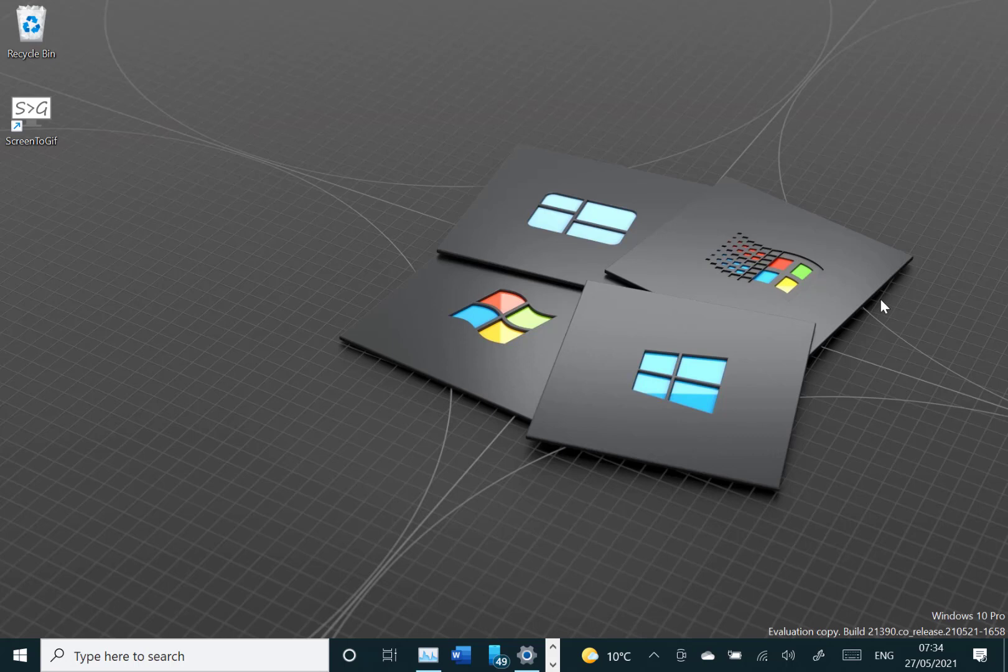
mouse_move(529, 297)
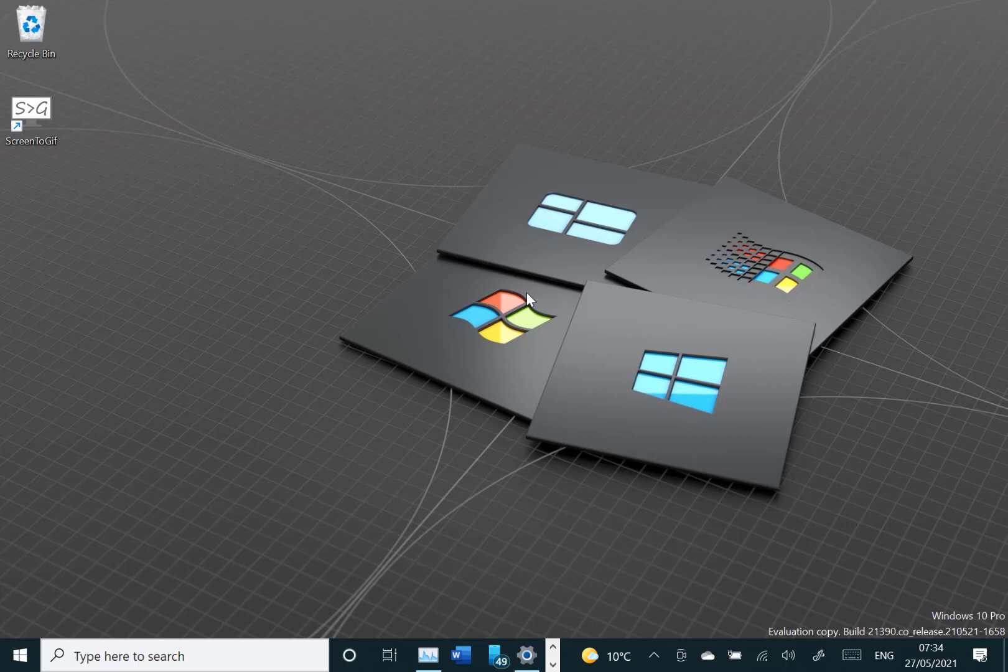
mouse_move(321, 292)
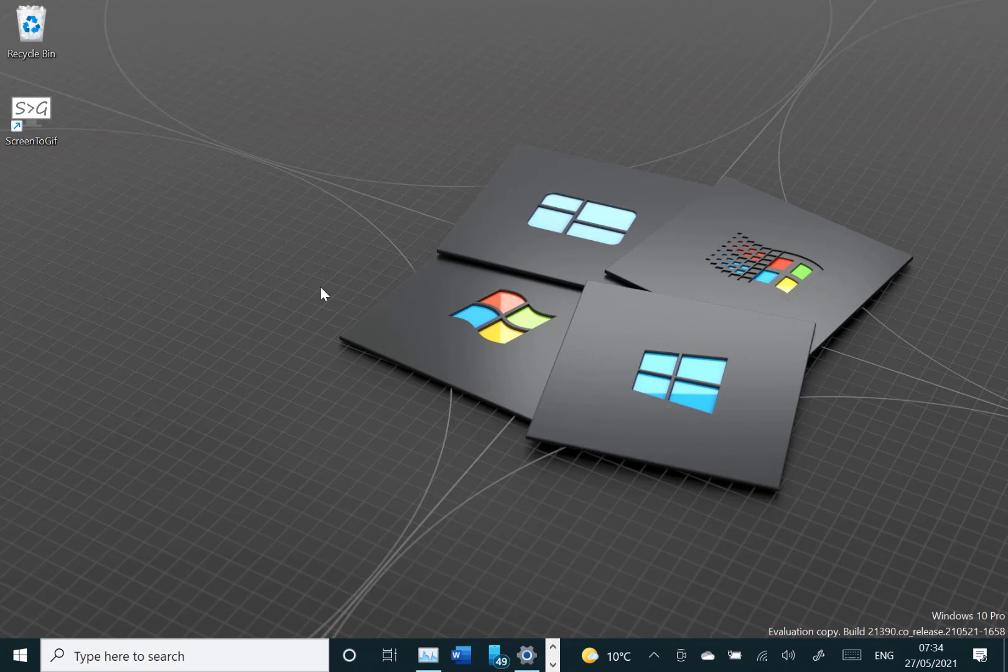
mouse_move(507, 275)
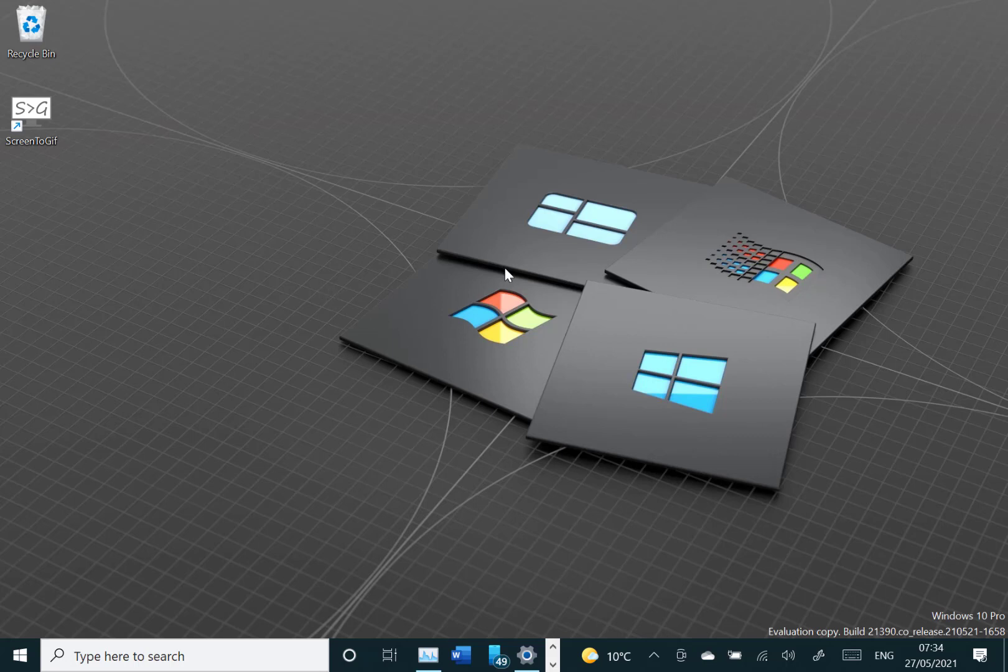